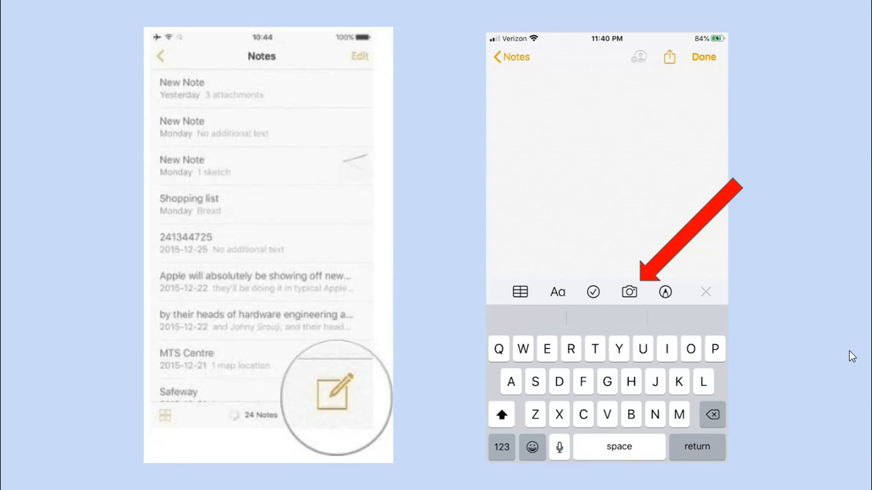
{"action": "mouse_move", "coordinate": [850, 357]}
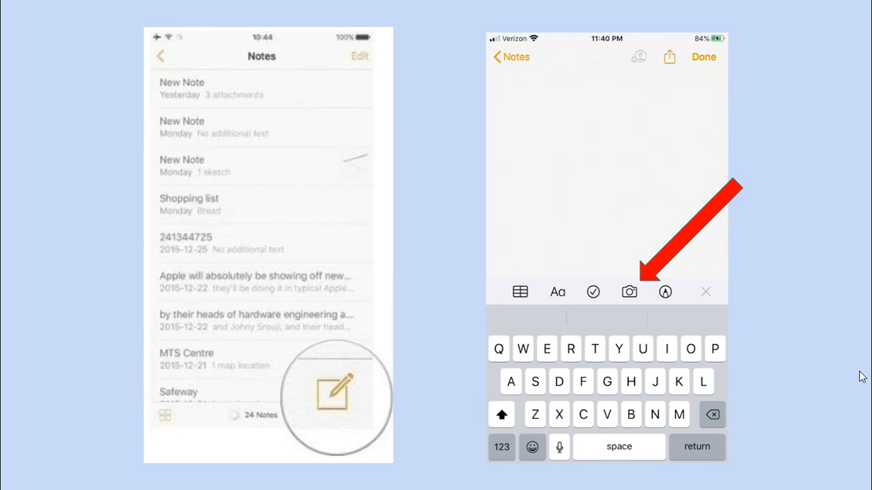
Advance the slideshow to the slide of the scanned note's share sheet with Mail and Drive.
{"action": "left_click", "coordinate": [629, 291]}
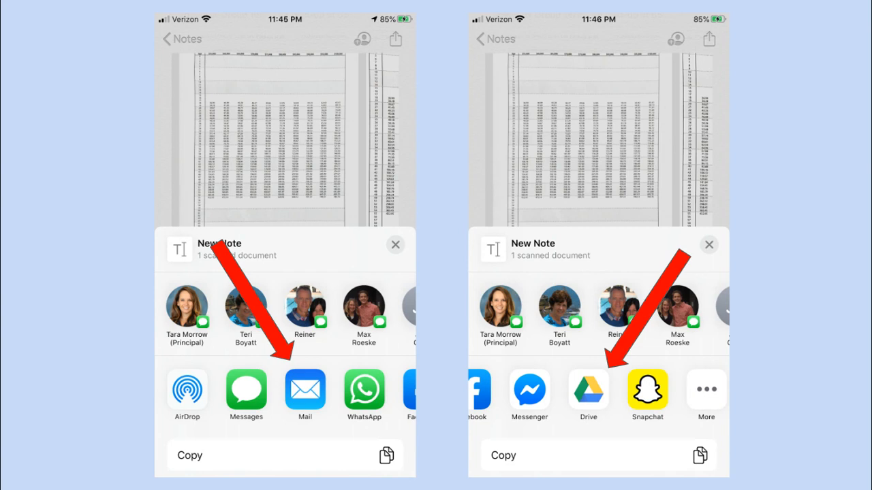
{"action": "mouse_move", "coordinate": [824, 460]}
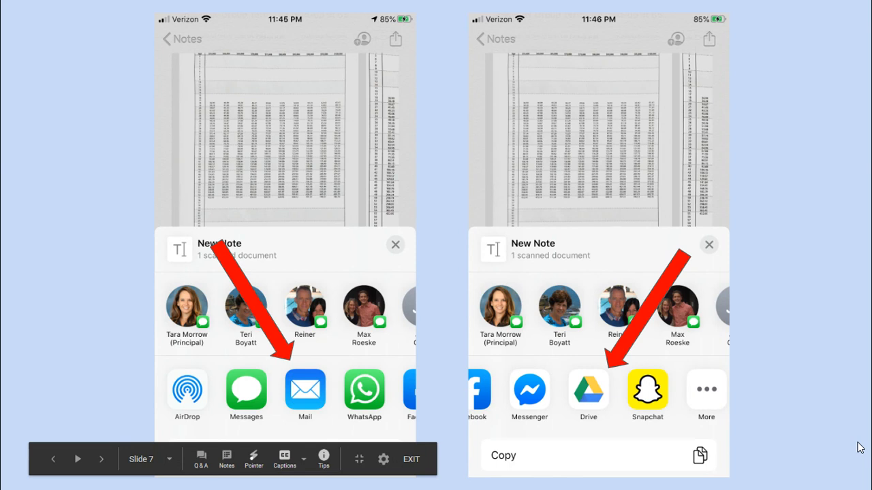
Advance to slide 9 showing Google Drive pointing to Google Classroom.
{"action": "left_click", "coordinate": [589, 390]}
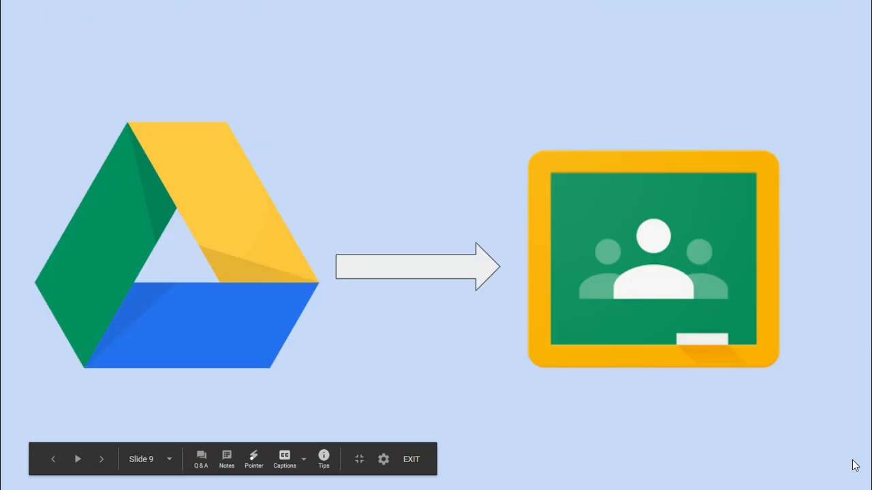
Advance past the Classwork list to slide 12 with the expanded #21 Germ Worksheet assignment.
{"action": "left_click", "coordinate": [101, 459]}
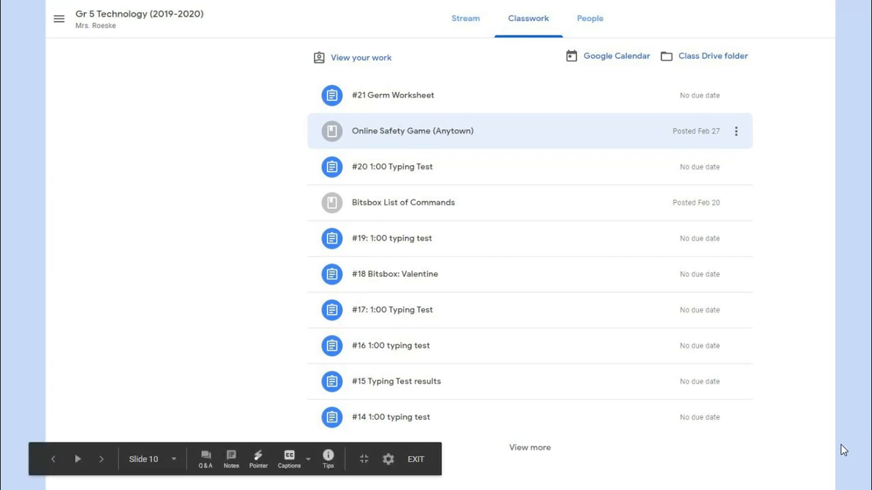
{"action": "left_click", "coordinate": [392, 95]}
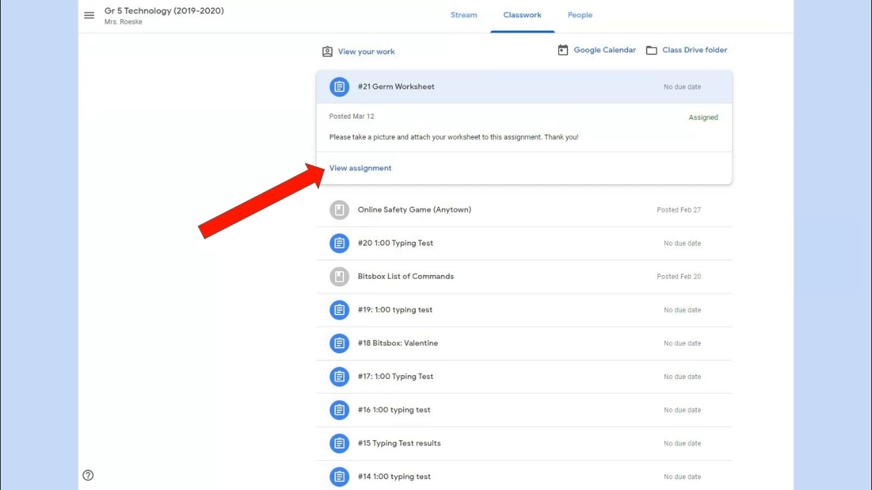
{"action": "left_click", "coordinate": [360, 168]}
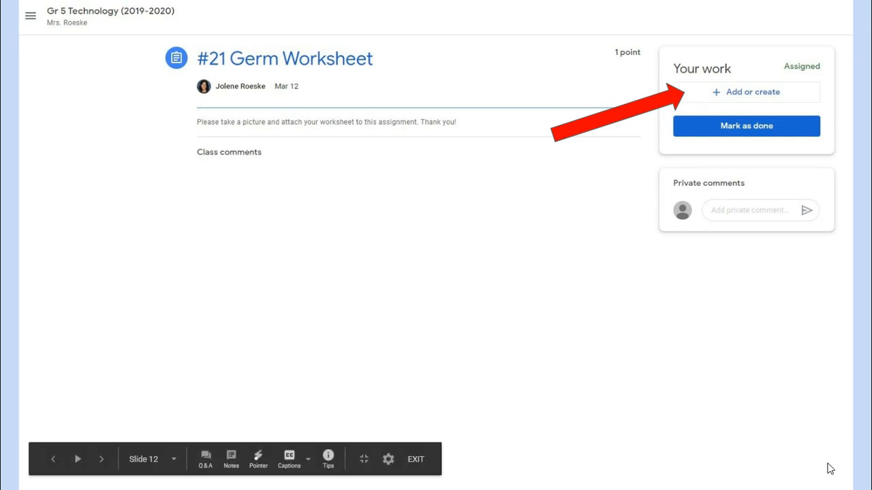
Advance past the attachment options to slide 14 showing the Google Drive file-insert dialog.
{"action": "left_click", "coordinate": [752, 93]}
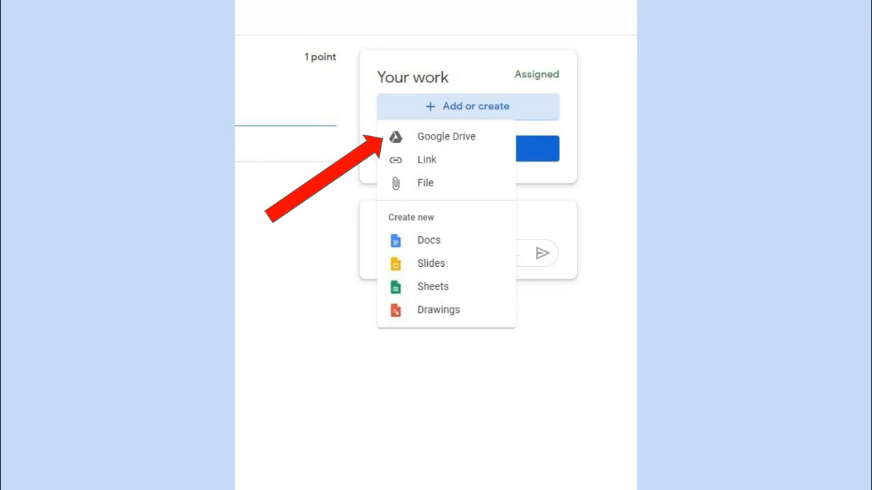
{"action": "left_click", "coordinate": [445, 136]}
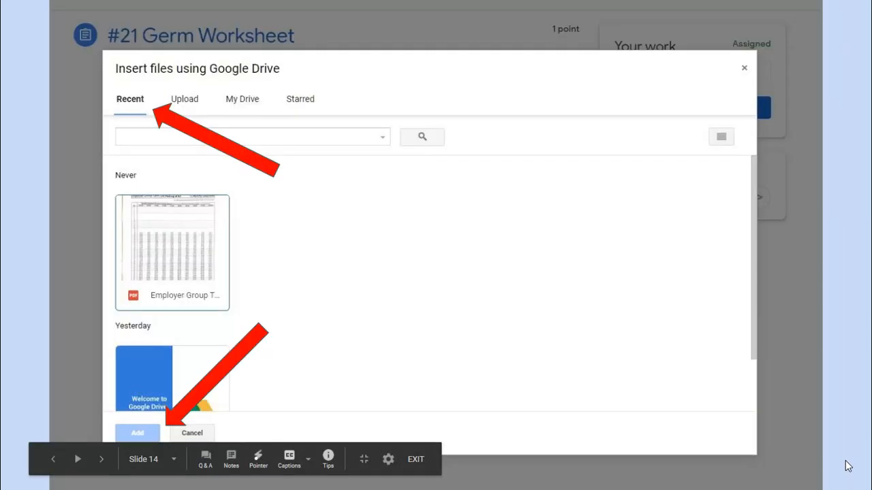